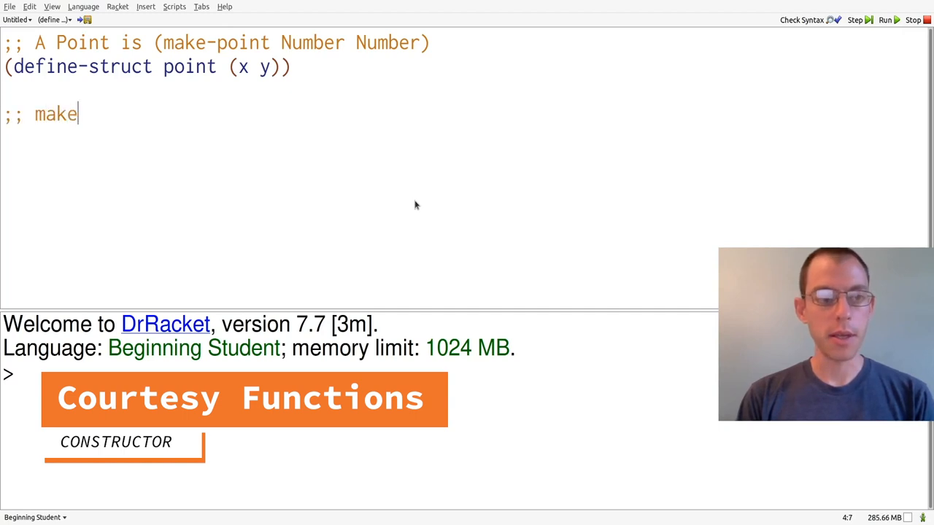
- Write the comment ';; make-point : Number Number -> Point' below the struct definition
text(-point)
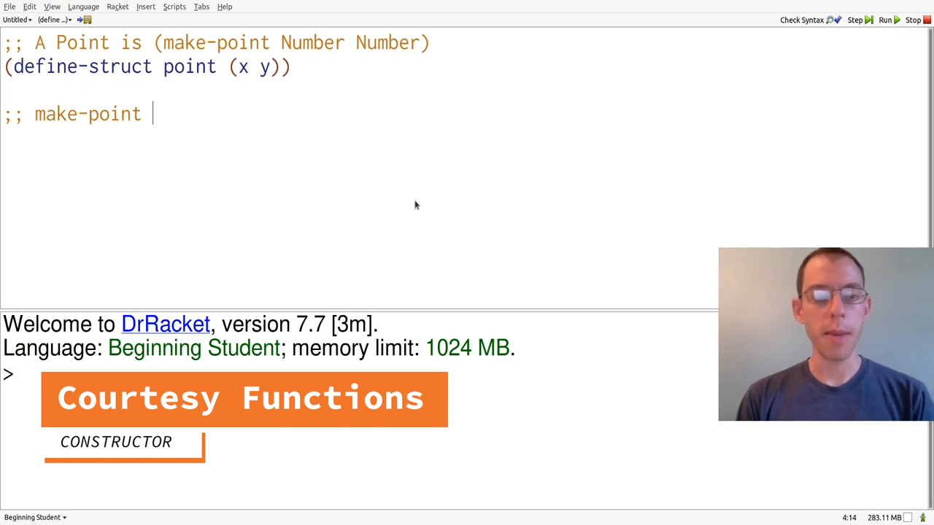
text(:)
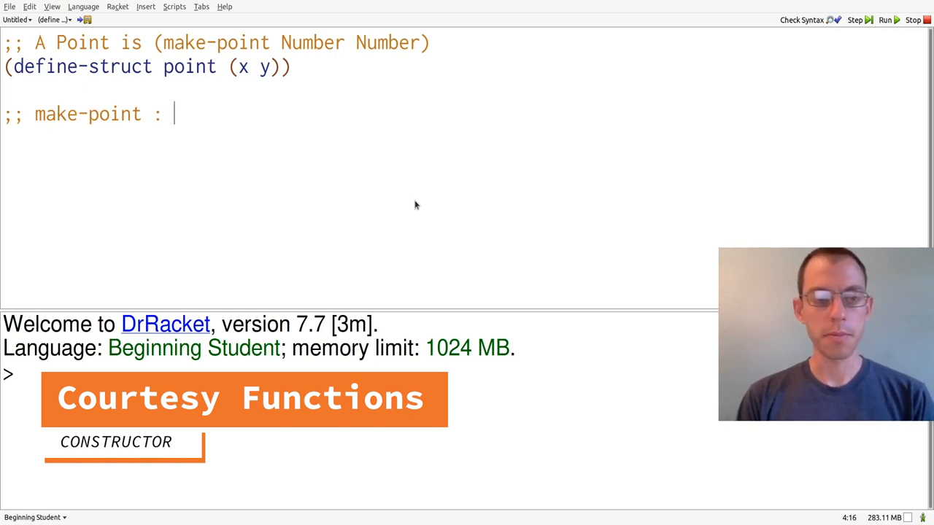
text(Number Number -> Point)
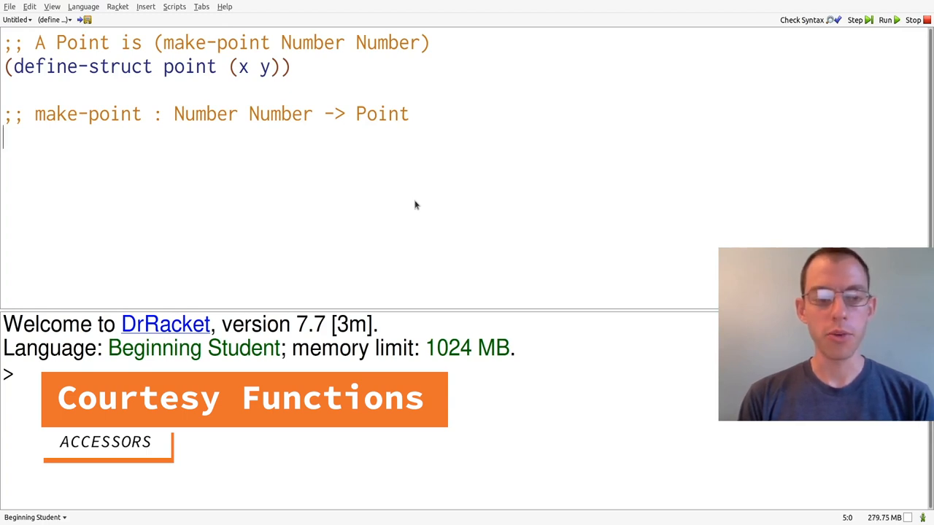
- Write ';; point-x : Point -> Number' and ';; point-y : Point -> Number' accessor signatures
text(;; point-x : Po)
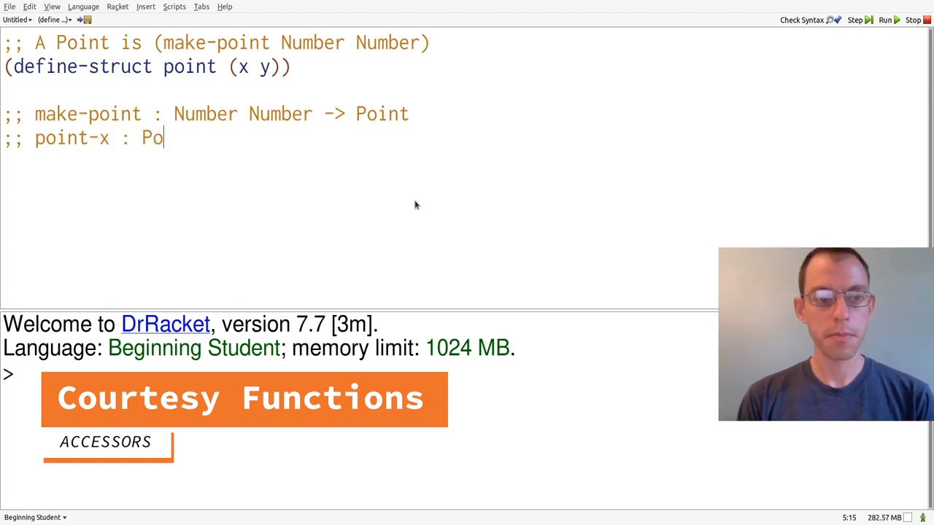
text(int -> Number)
text(;;)
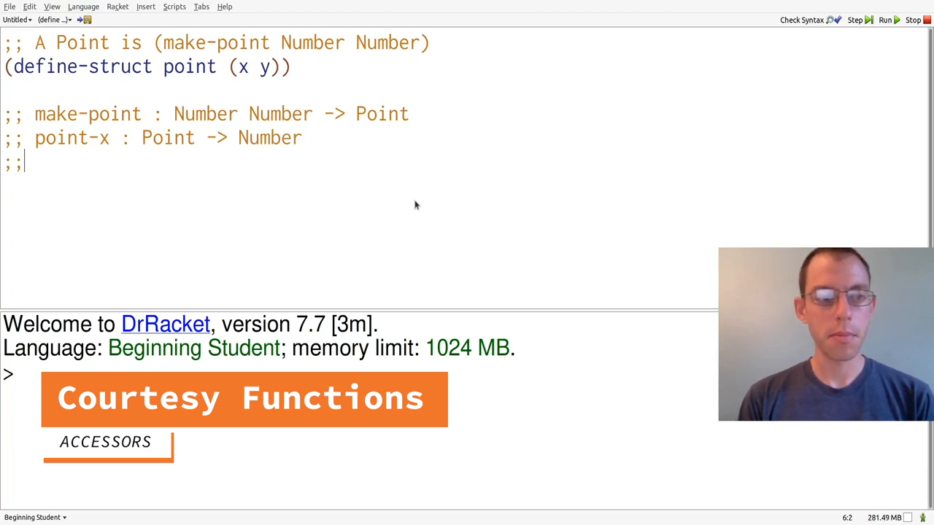
text(point-y : Point)
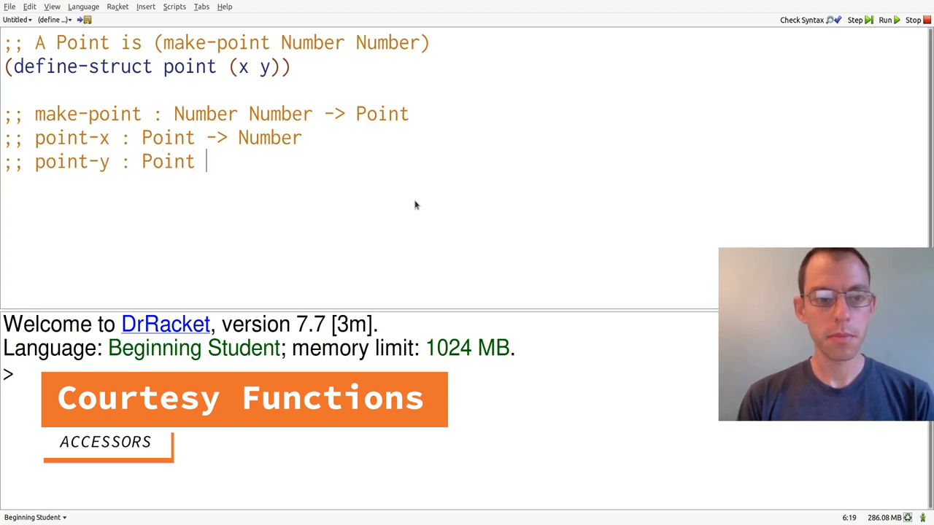
text(-> Number)
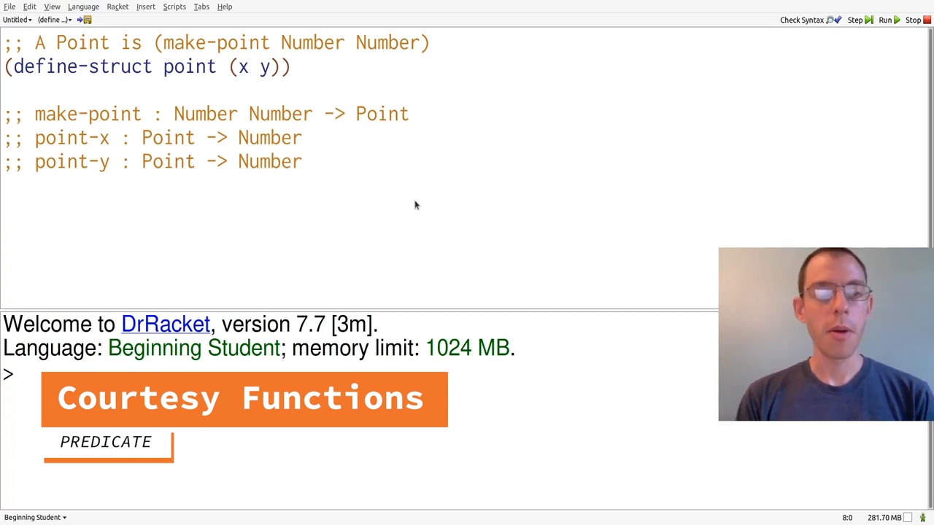
- Add ';; point?' and the test (point? (make-point 1 2)), then run it to get #true
click(7, 210)
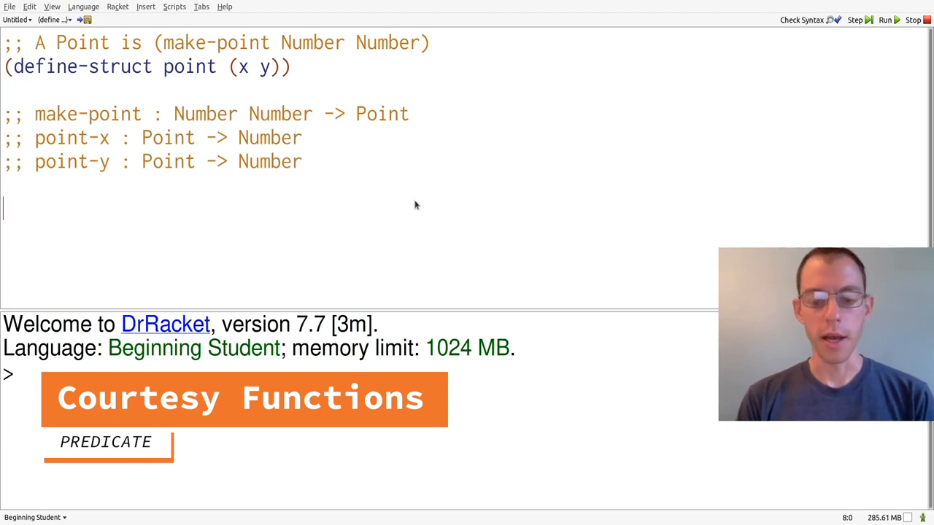
text(;; point?)
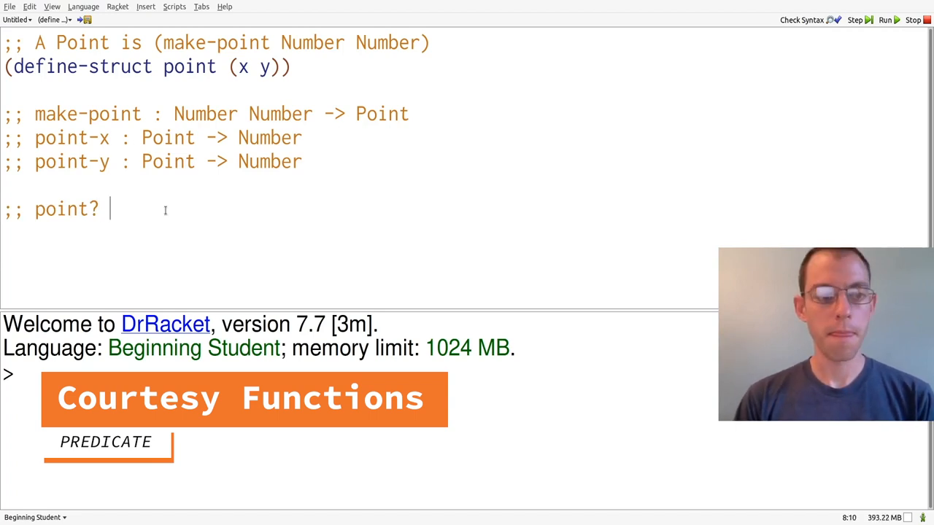
text((point))
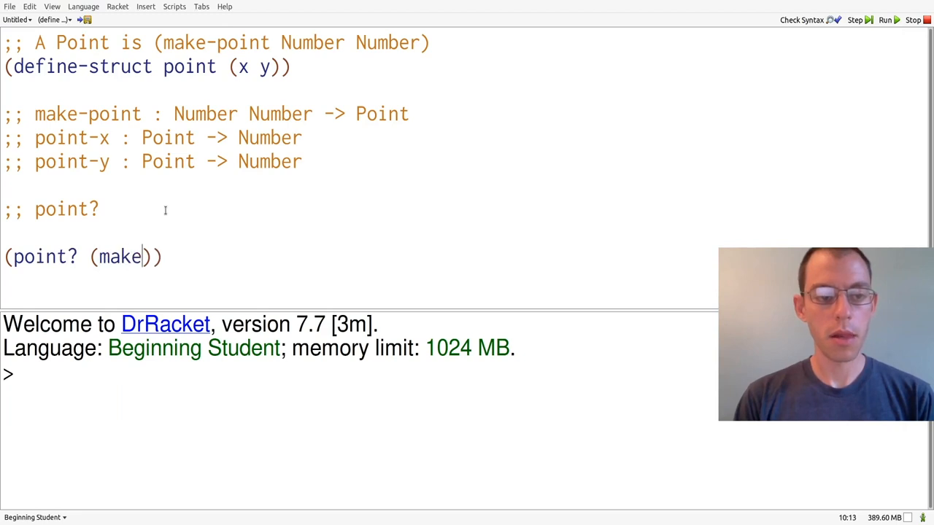
text(-point 1 2)
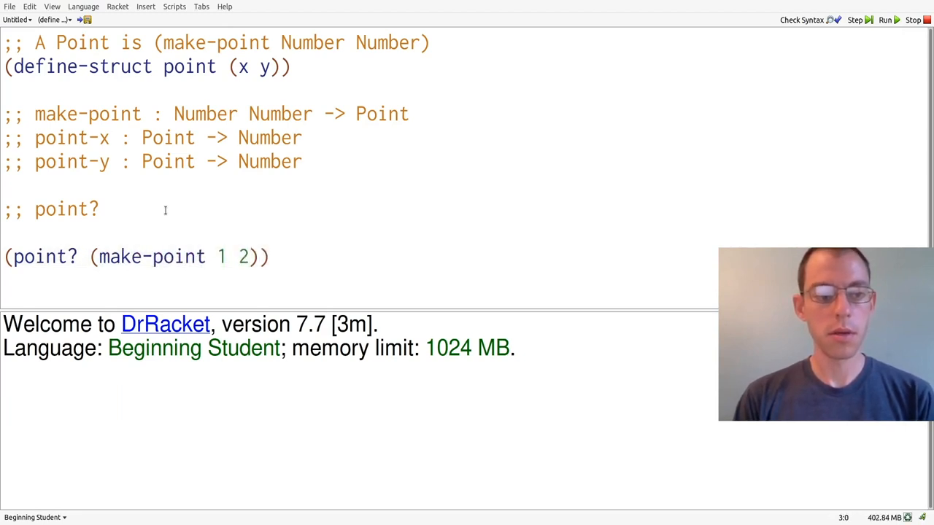
click(884, 21)
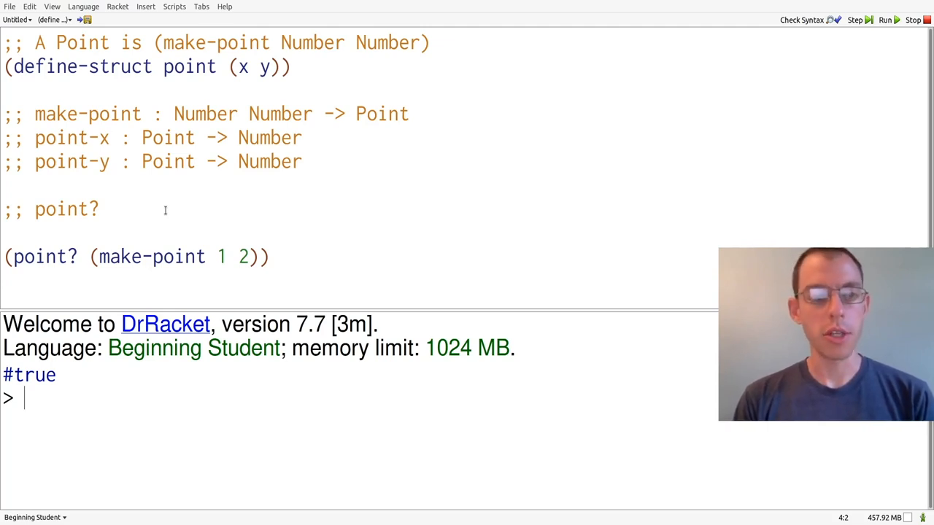
- Evaluate point? on 5 and on "hello" in the REPL, each giving #false
text((point?)
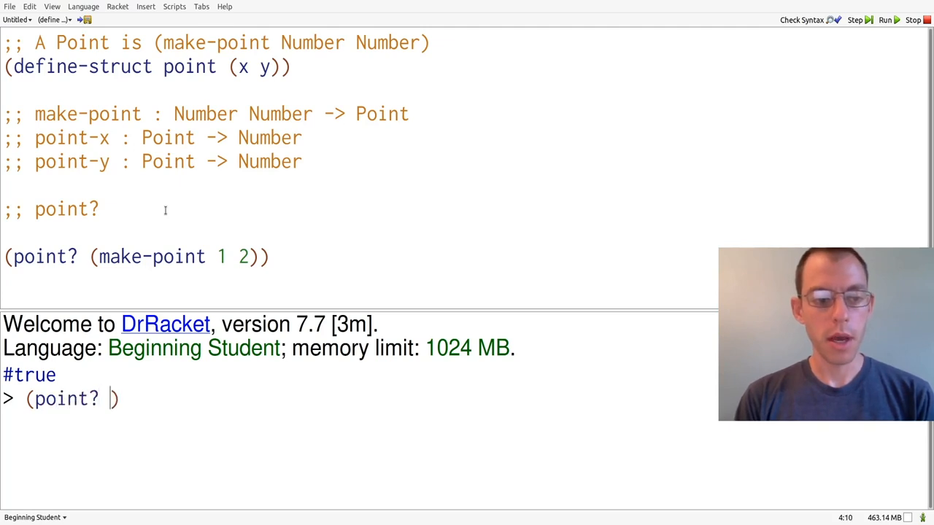
key(Return)
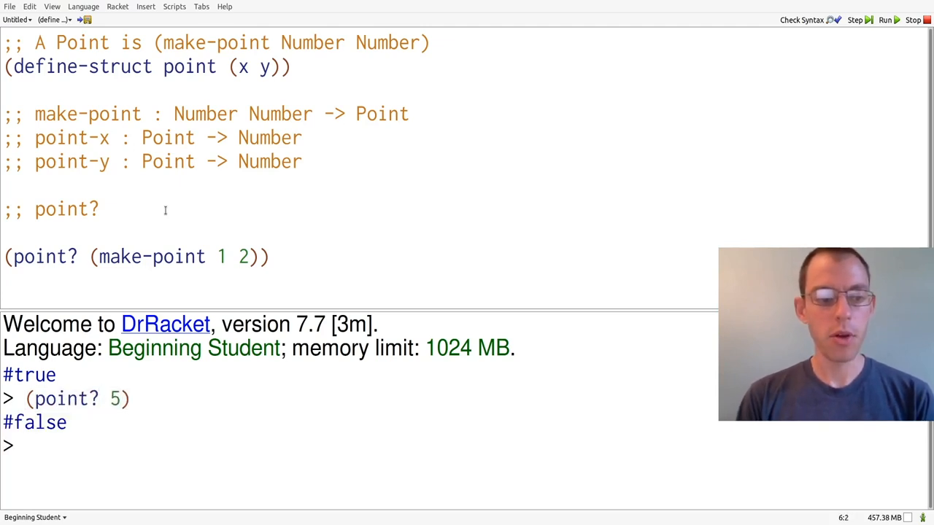
text((point?))
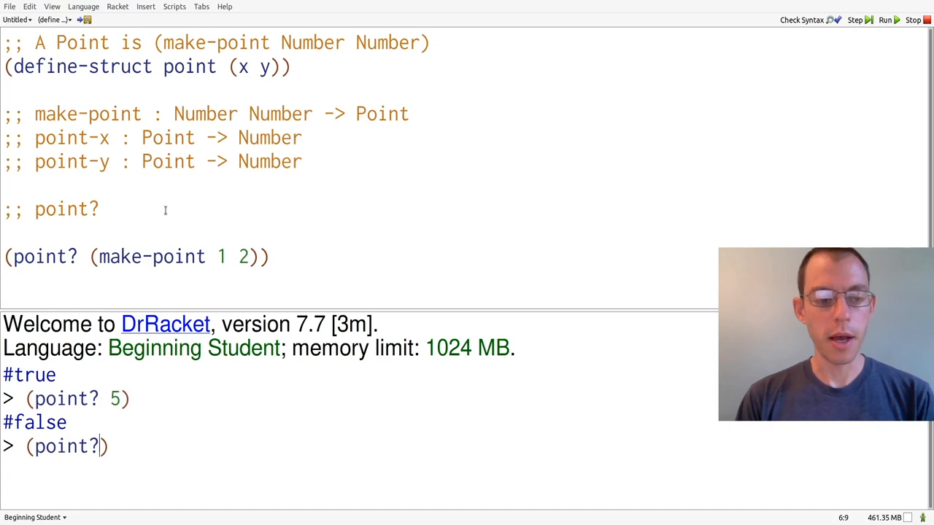
text("hell")
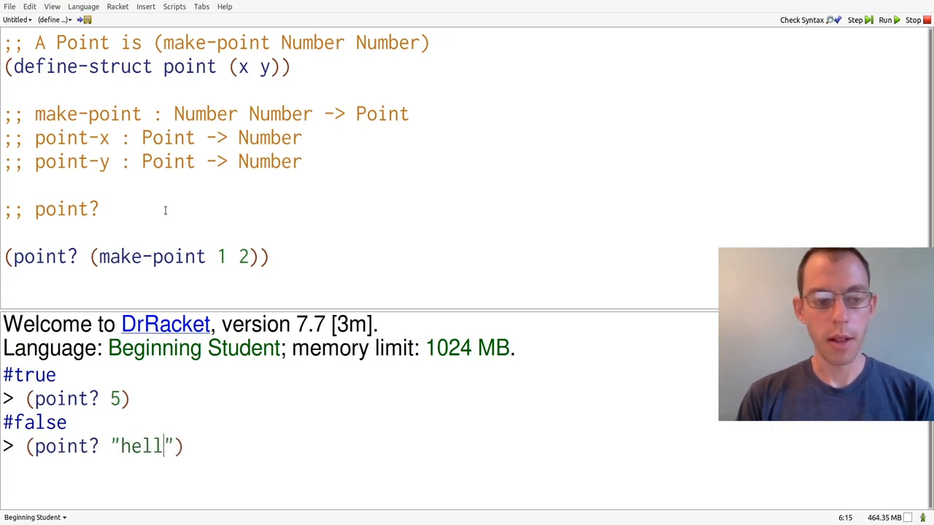
text(o)
key(Return)
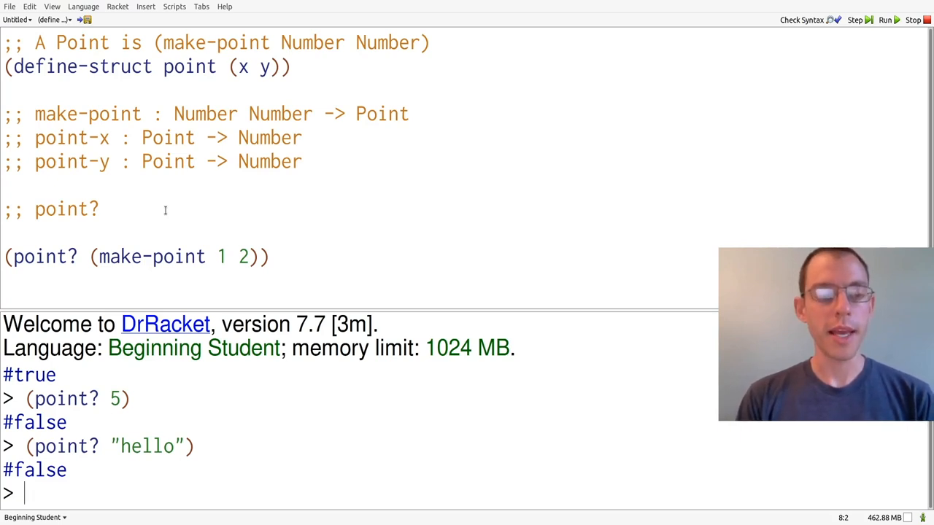
- Add a colon after the ';; point?' comment to start its signature
click(99, 210)
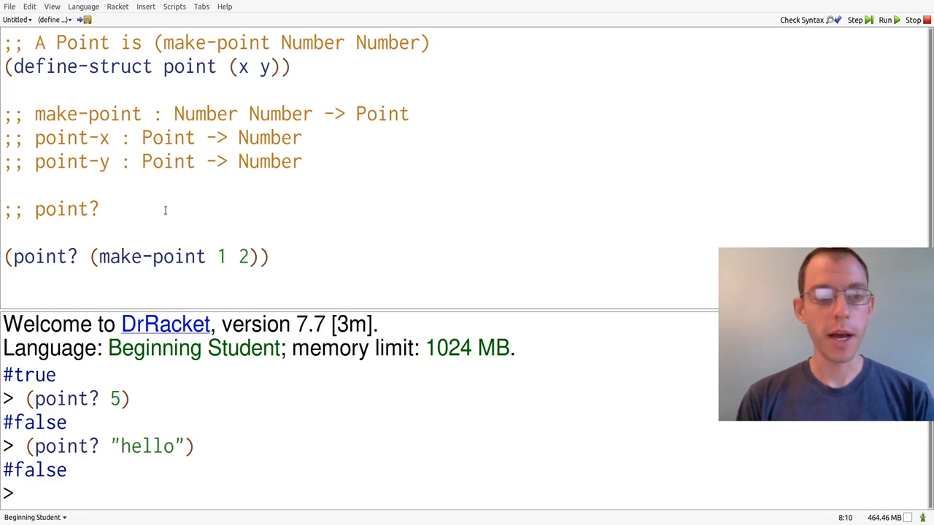
text(:)
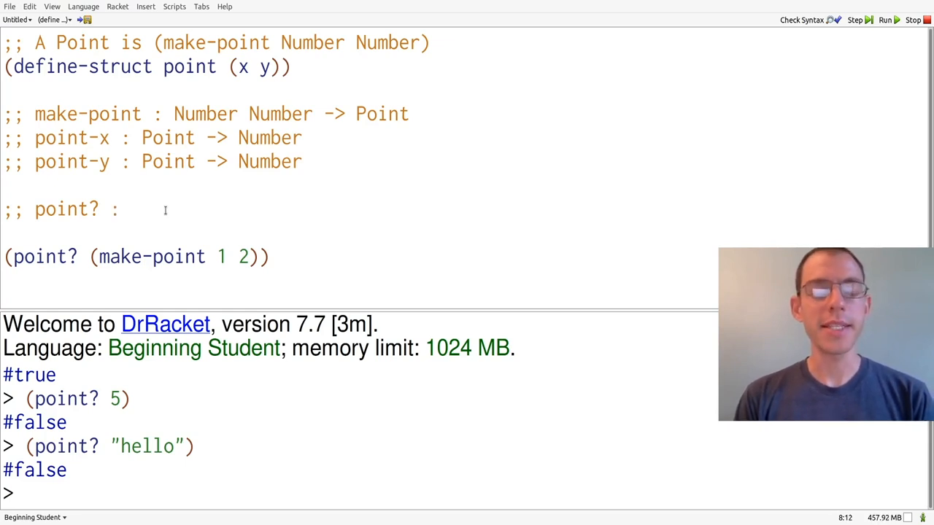
- Complete the point? signature as 'Anything -> Boolean'
text(Anything ->)
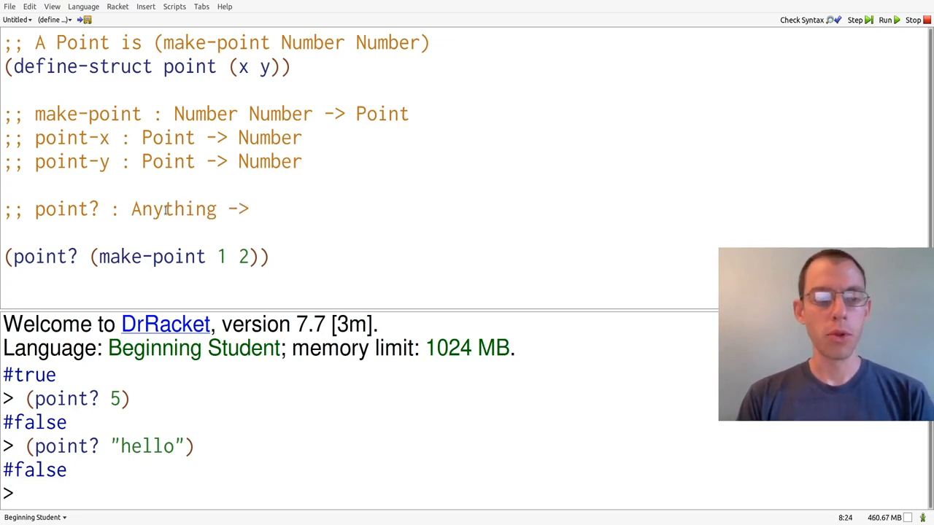
text(B)
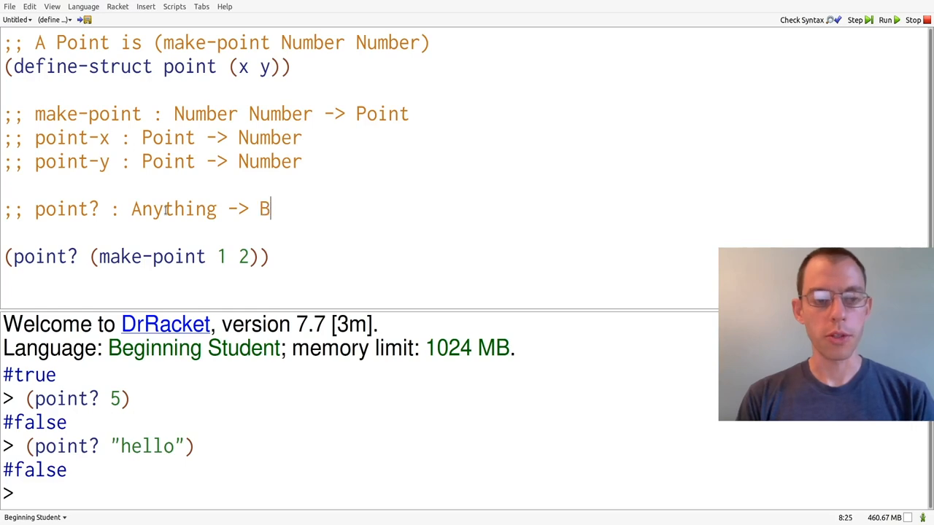
text(oolean)
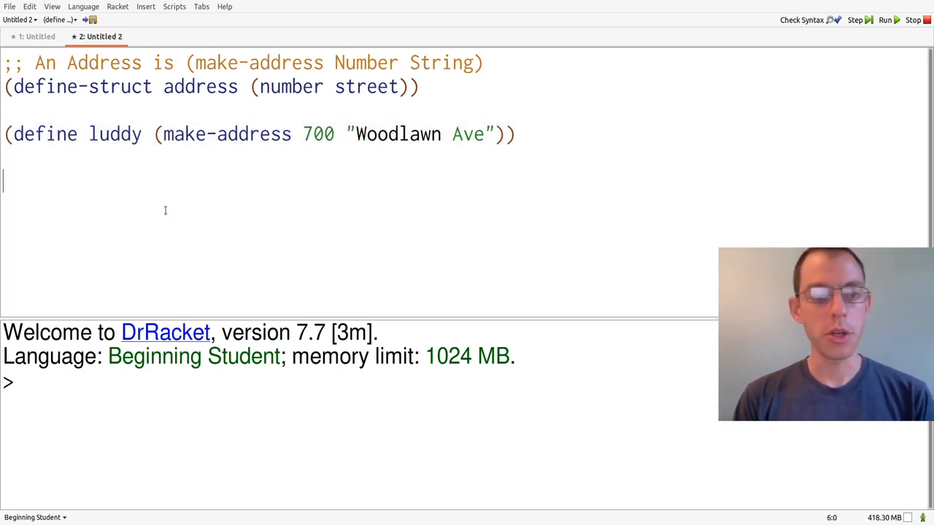
- Write ';; make-address : Number String -> Address' below the luddy definition
text(;;)
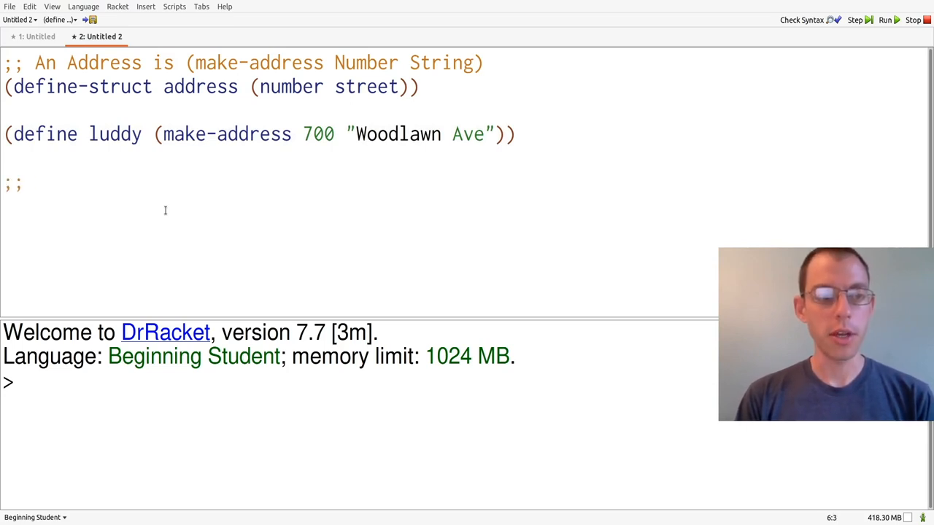
text(make-address)
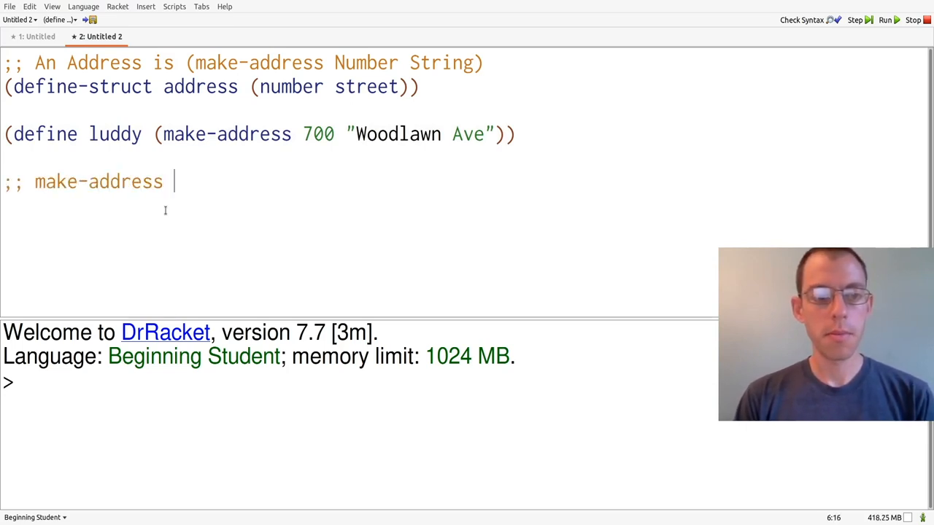
text(:)
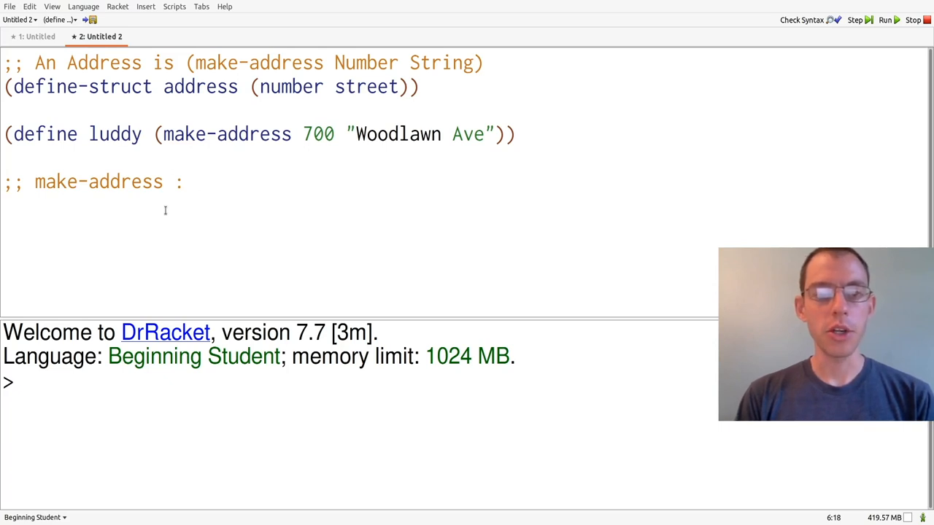
text(Nu)
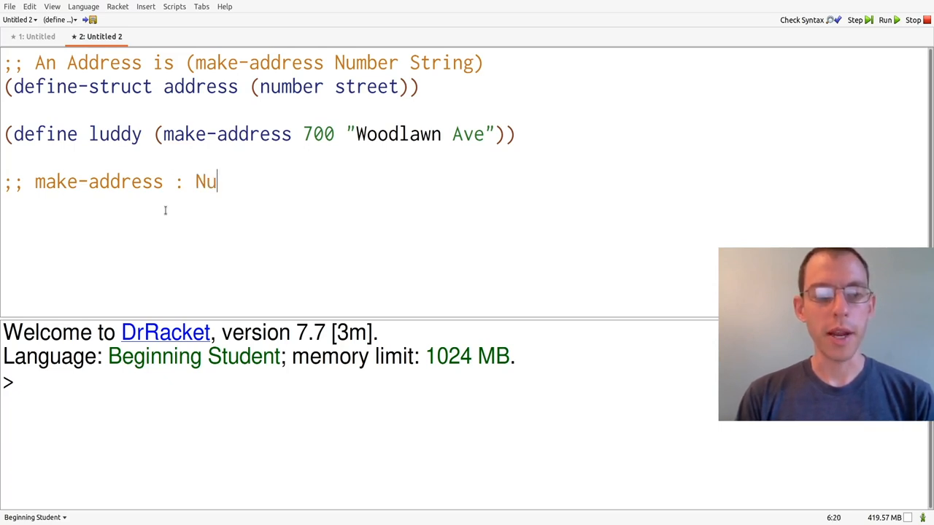
text(mber String ->)
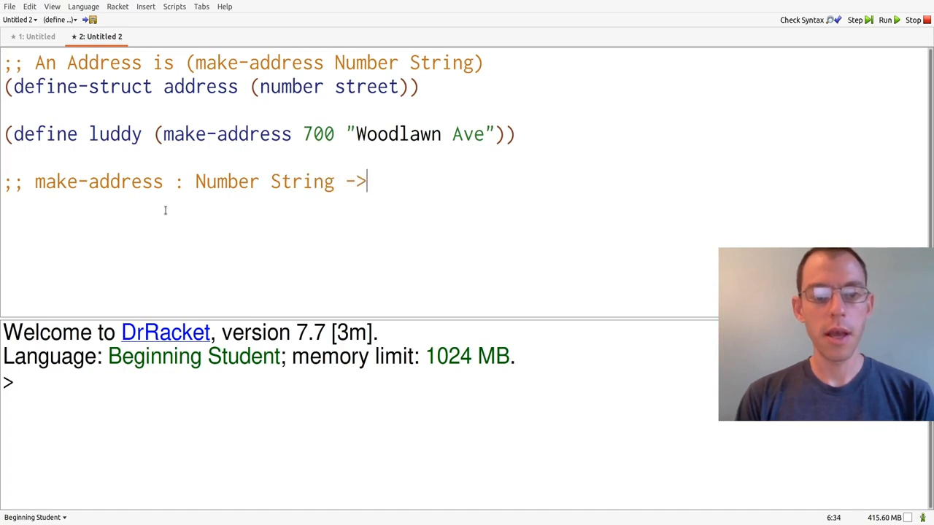
text(A)
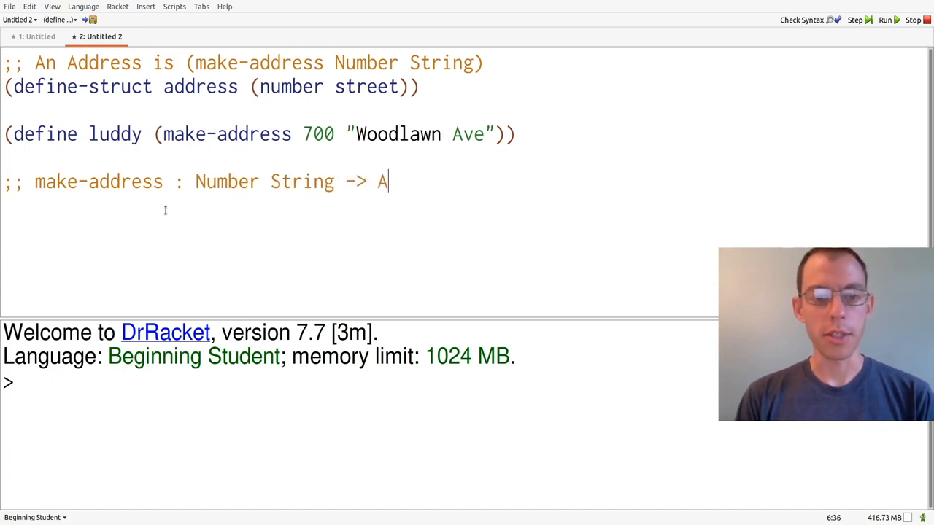
text(ddress)
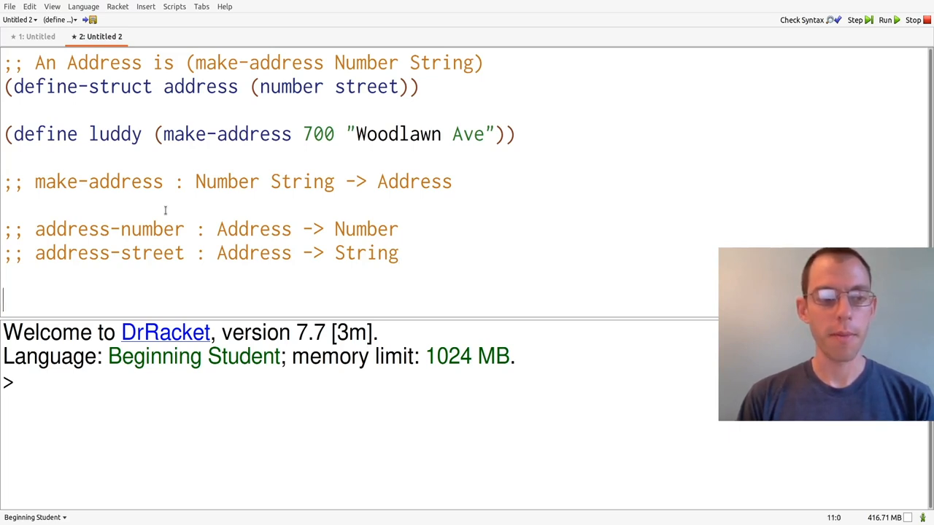
- Write the partial signature ';; address? : Anything' below the accessor comments
text(;; add)
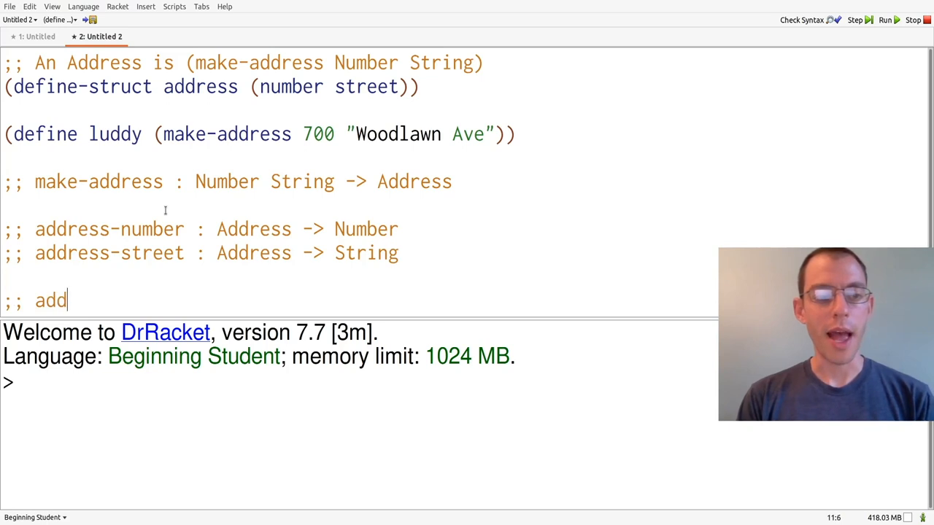
text(ress?)
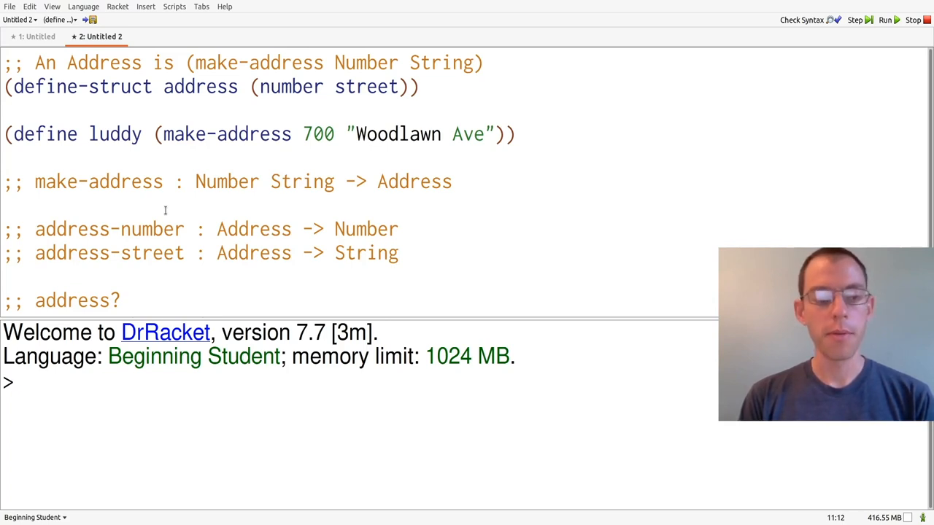
text(: Anything)
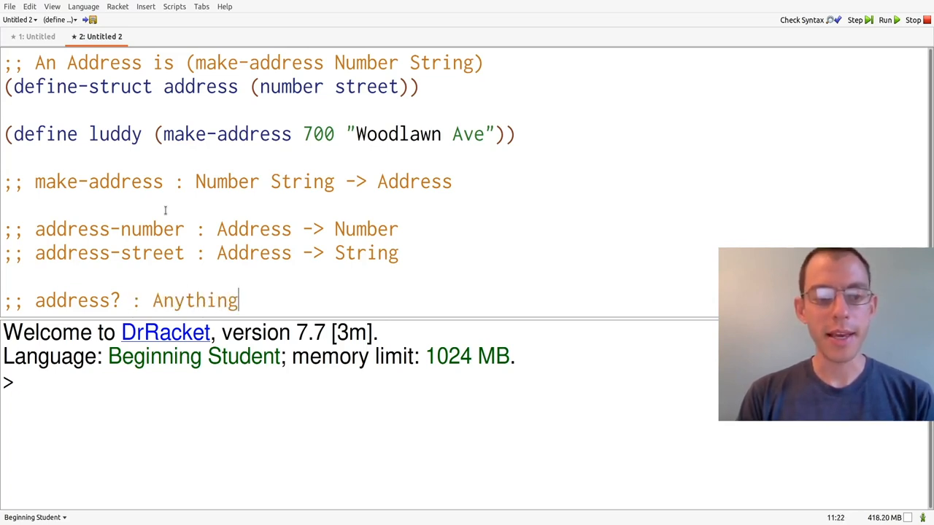